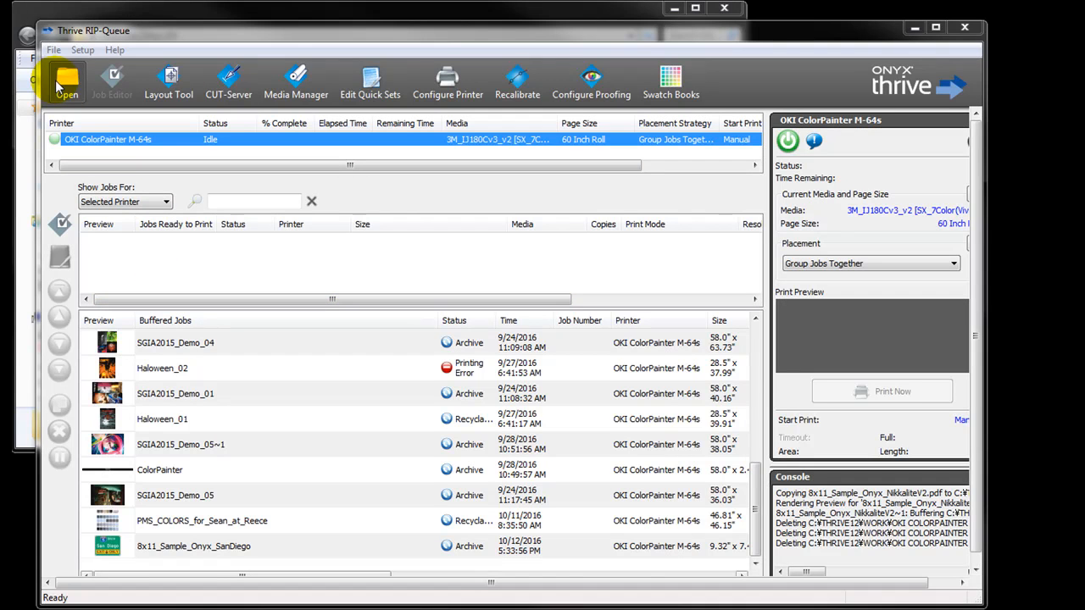
- Open the RIP-Queue Open dialog, browsing the Desktop files
{"action": "left_click", "coordinate": [59, 74]}
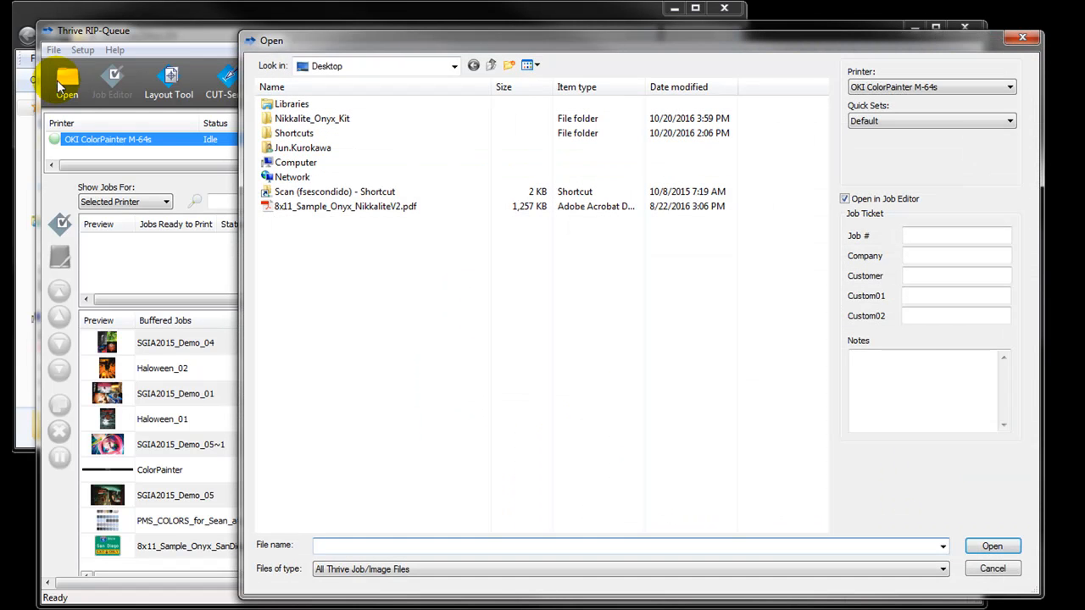
- Pick 8x11_Sample_Onyx_NikkaliteV2.pdf with the Nikkalite_Traffic Sign quick set, keeping Open in Job Editor on
{"action": "left_click", "coordinate": [345, 206]}
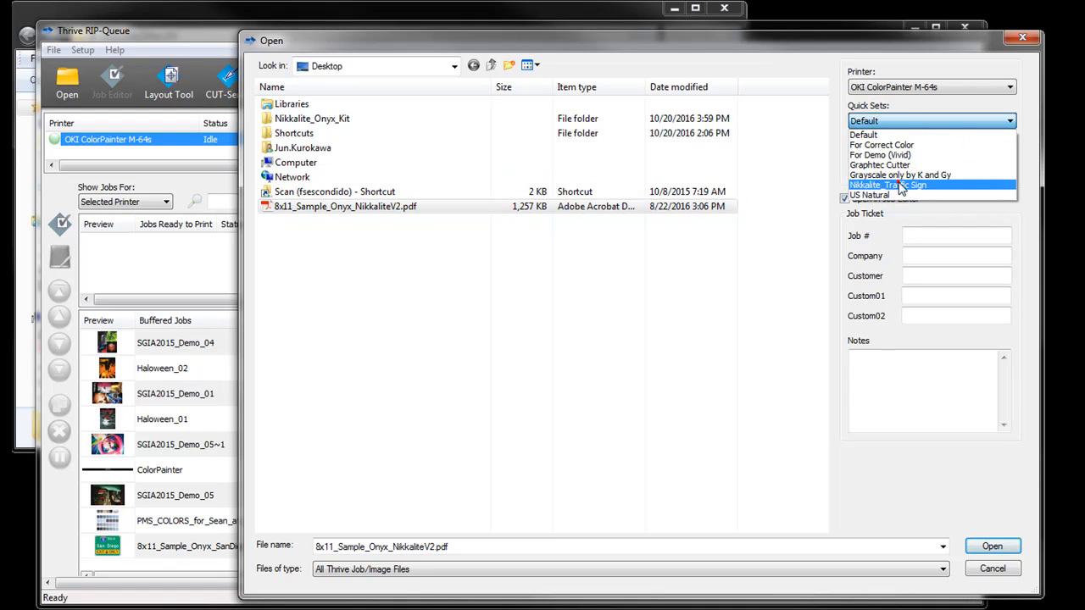
{"action": "left_click", "coordinate": [904, 185]}
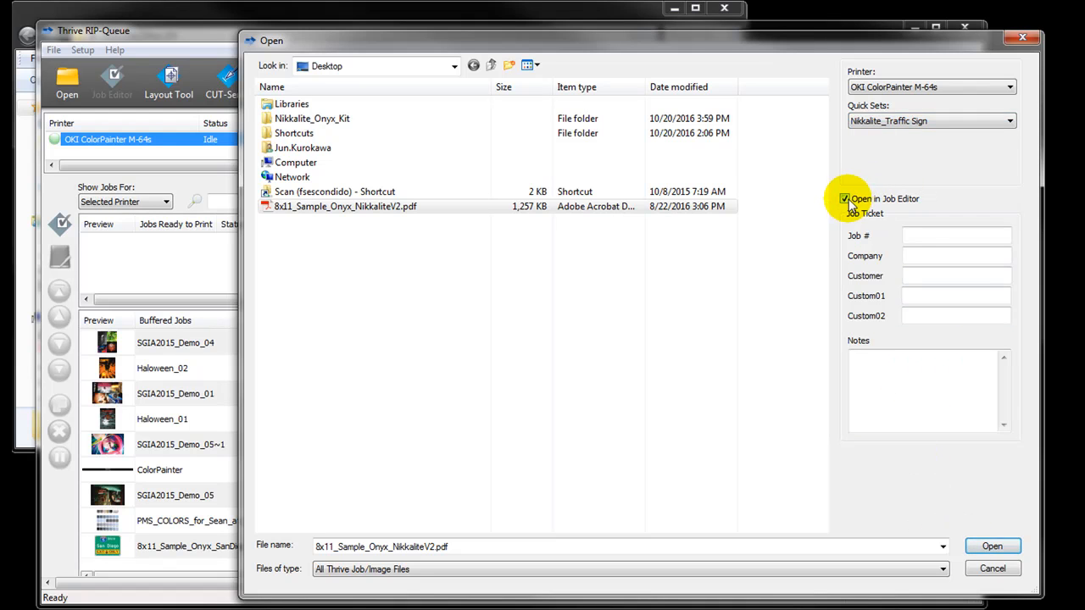
{"action": "left_click", "coordinate": [846, 198]}
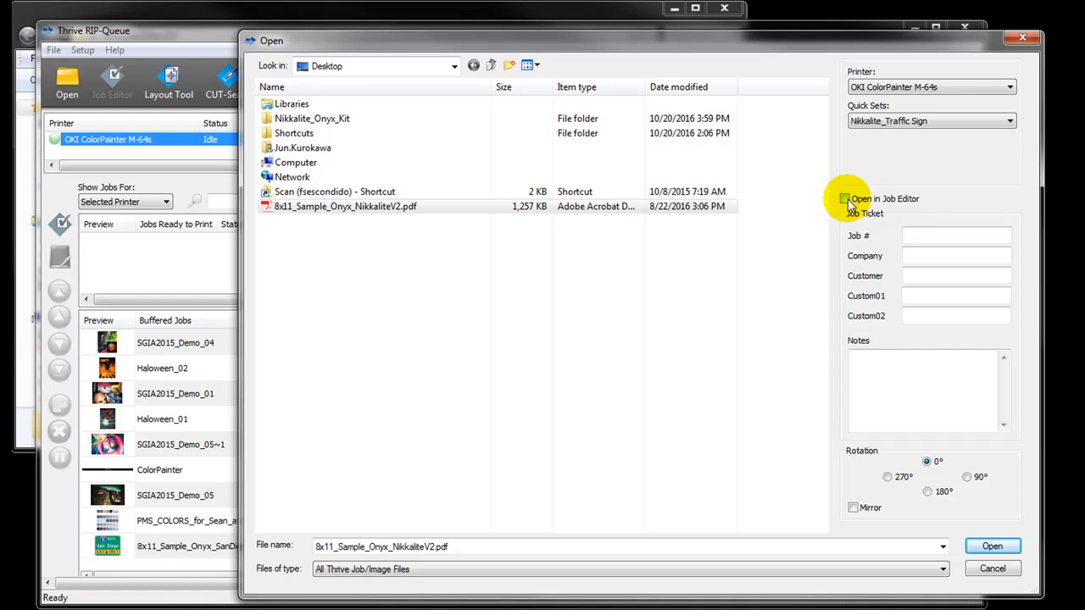
{"action": "left_click", "coordinate": [845, 199]}
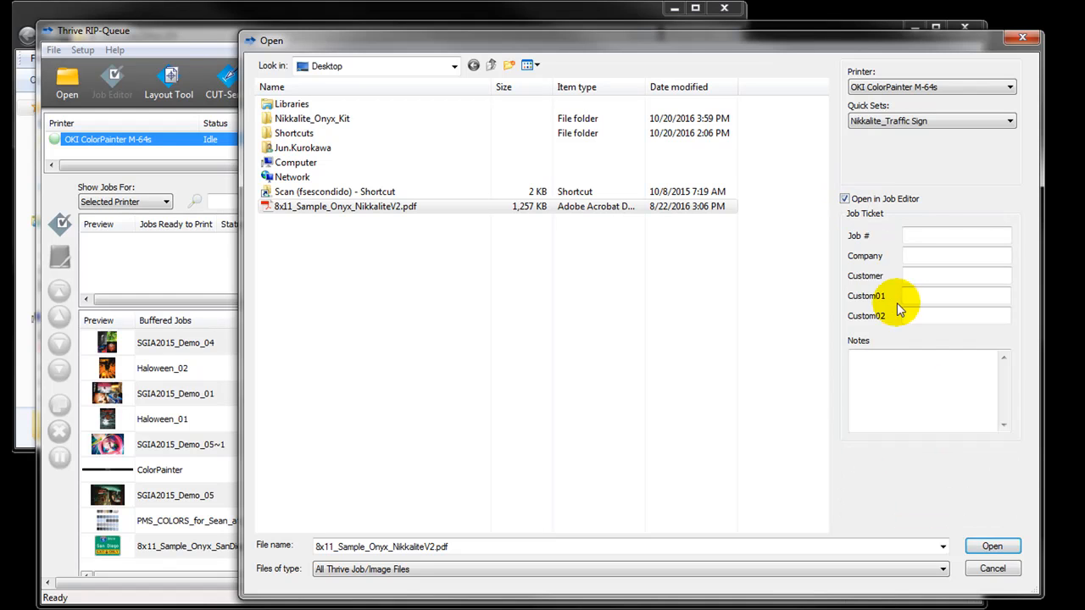
{"action": "mouse_move", "coordinate": [981, 546]}
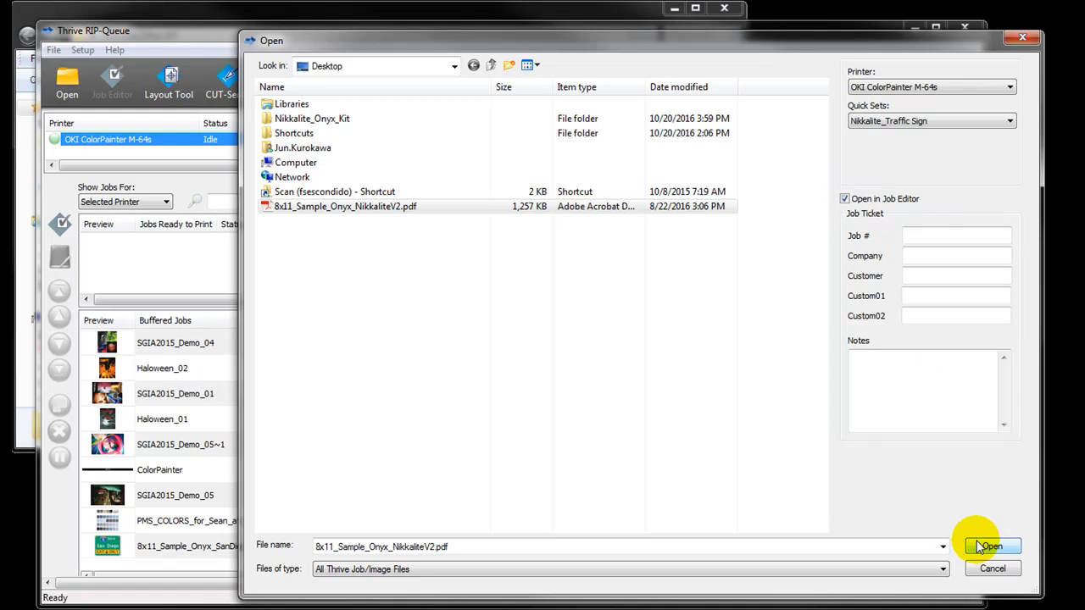
- Load the PDF in Job Editor and review its 11" x 8.5" size settings
{"action": "left_click", "coordinate": [990, 546]}
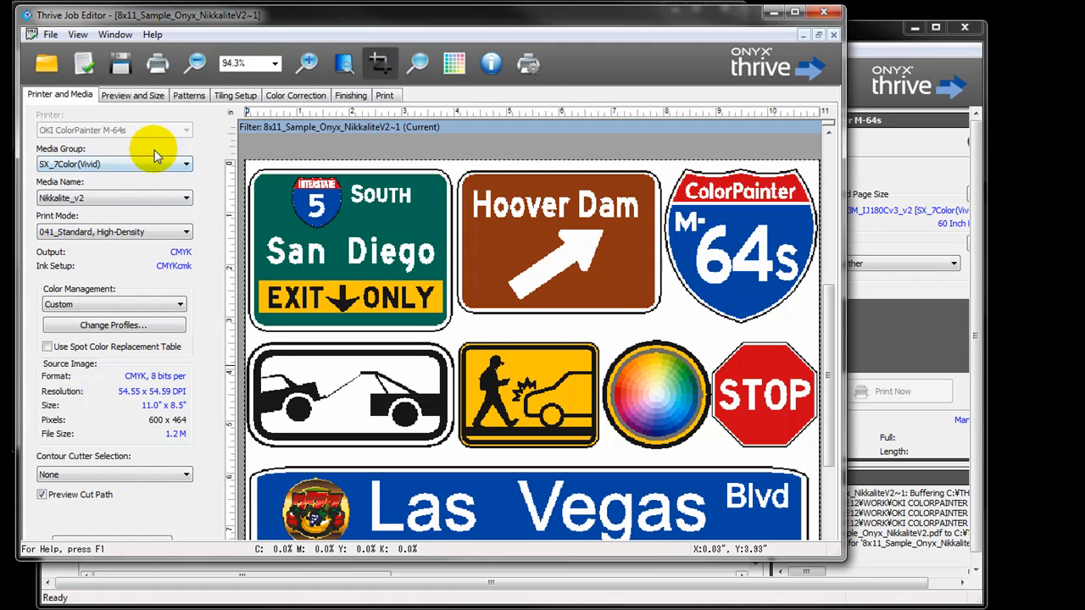
{"action": "mouse_move", "coordinate": [117, 270]}
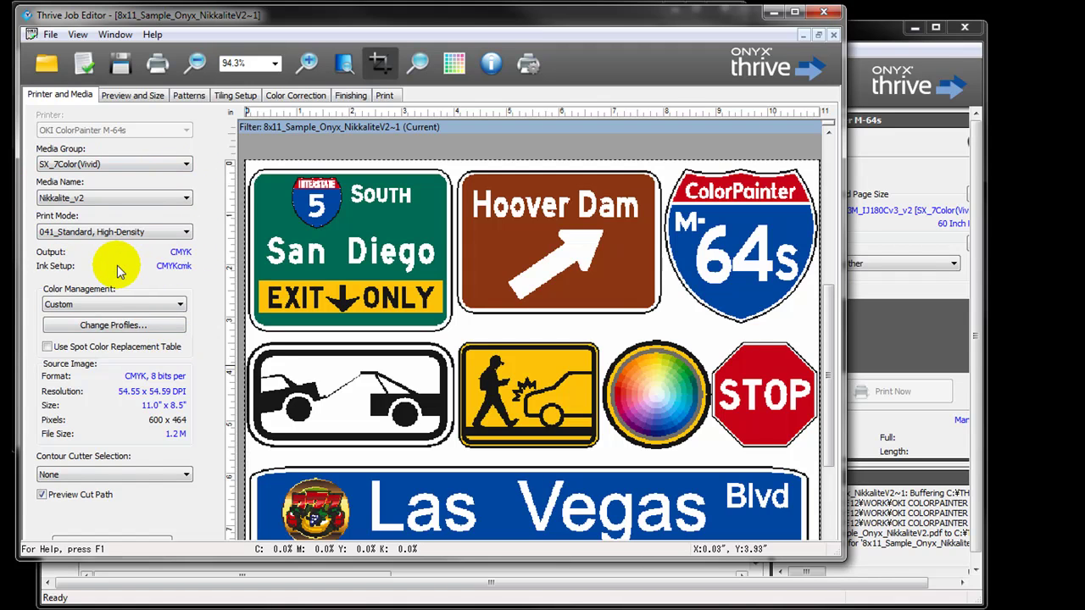
{"action": "left_click", "coordinate": [133, 95]}
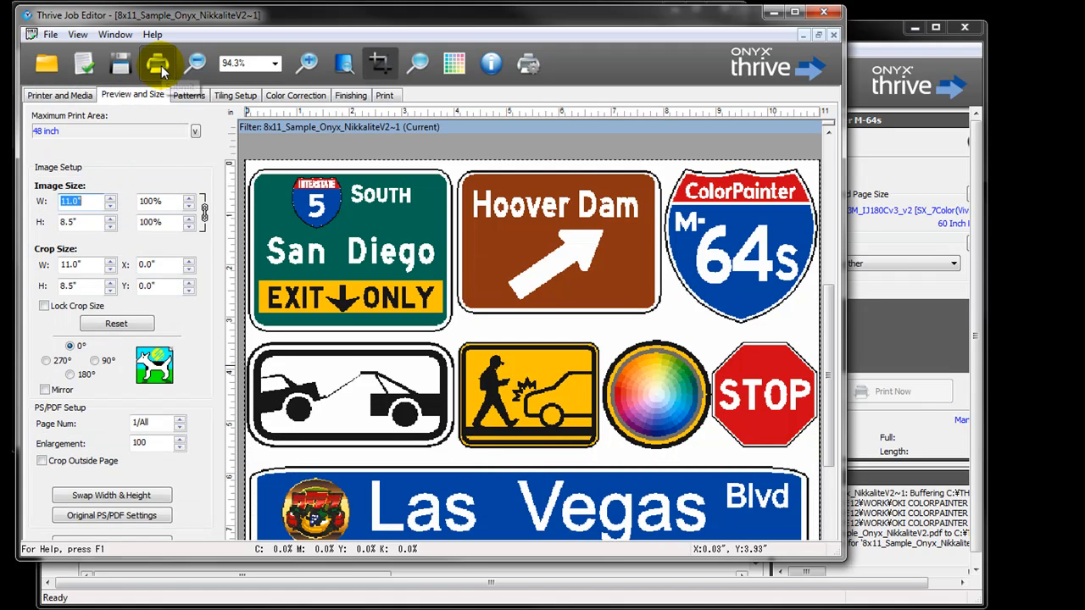
- Print the Nikkalite sign job from Job Editor to the RIP-Queue
{"action": "left_click", "coordinate": [151, 63]}
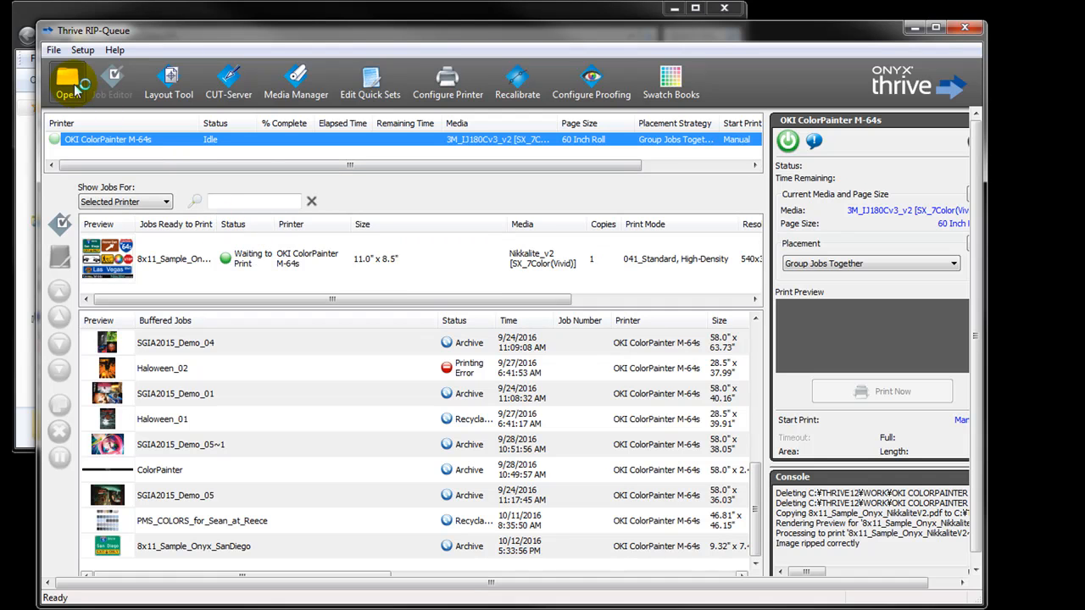
- Reopen the Open dialog with the Nikkalite_Traffic Sign quick set still selected
{"action": "left_click", "coordinate": [66, 75]}
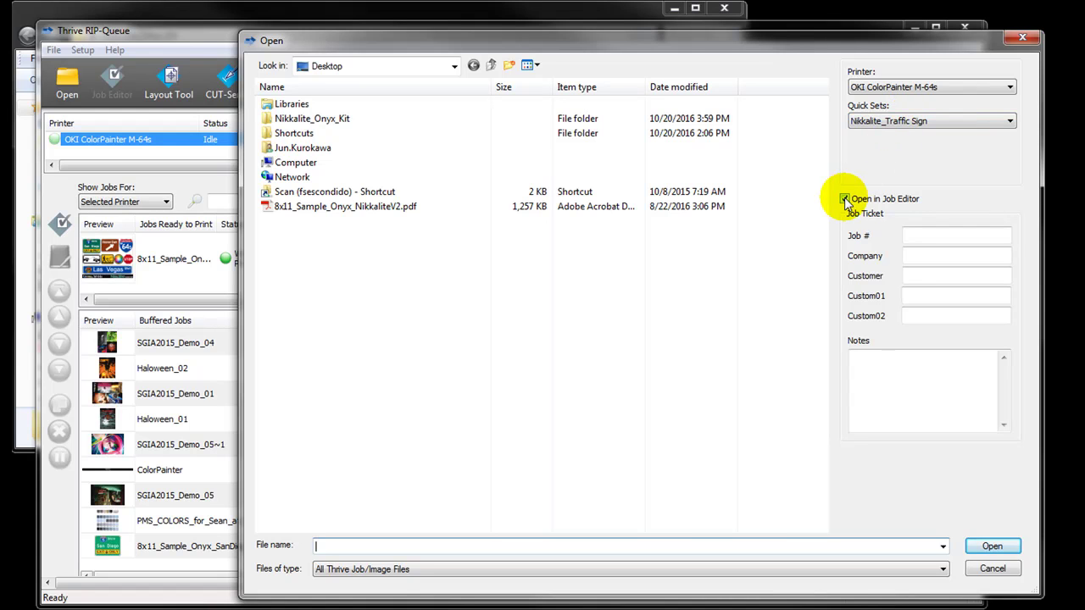
- Submit 8x11_Sample_Onyx_NikkaliteV2.pdf directly to the queue with Open in Job Editor unchecked
{"action": "left_click", "coordinate": [845, 198]}
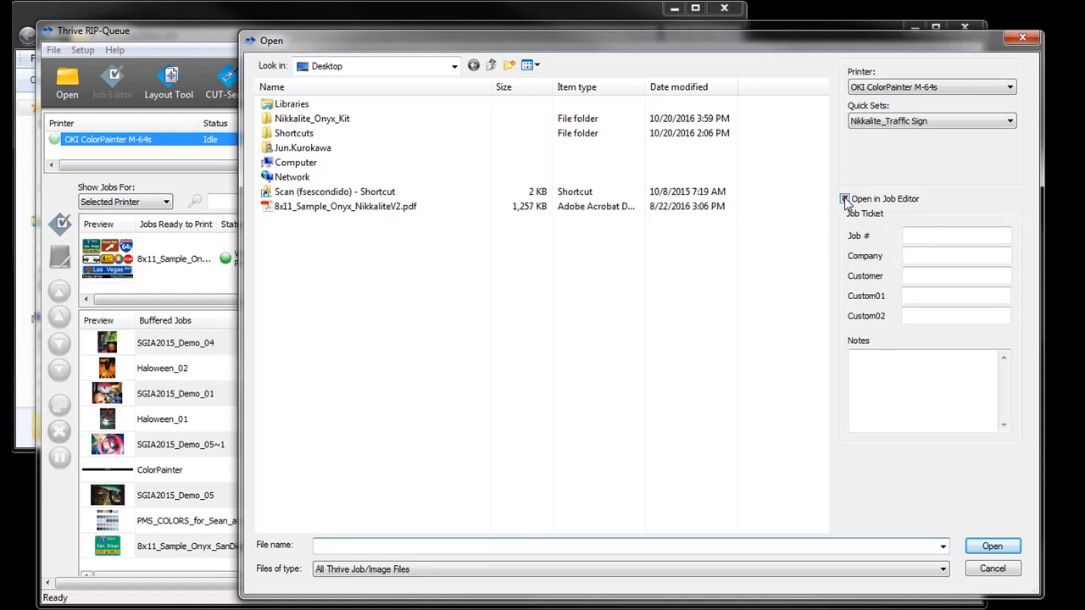
{"action": "left_click", "coordinate": [846, 198]}
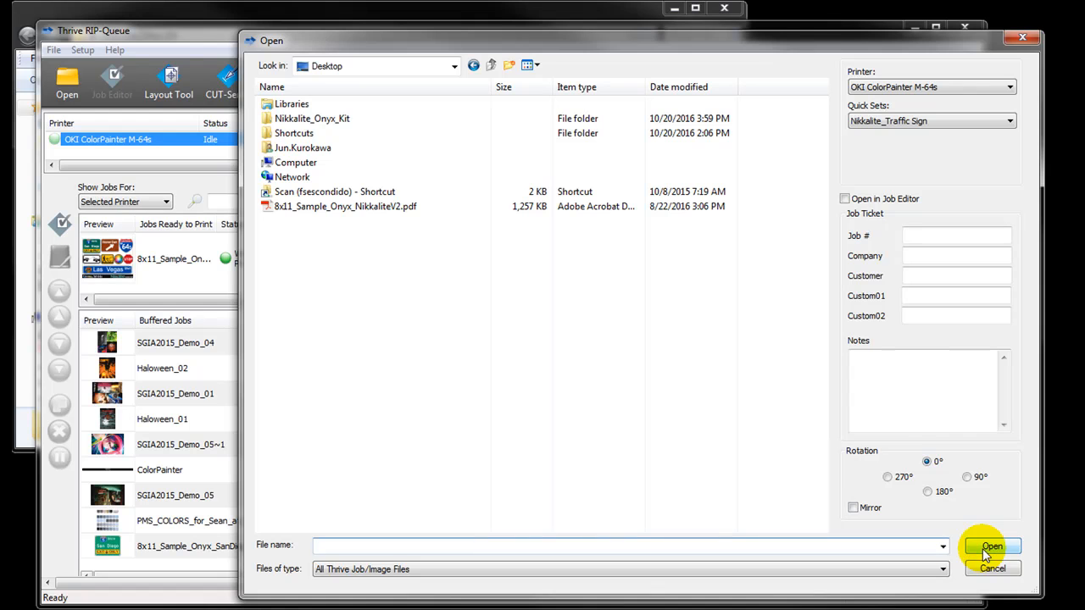
{"action": "left_click", "coordinate": [354, 206]}
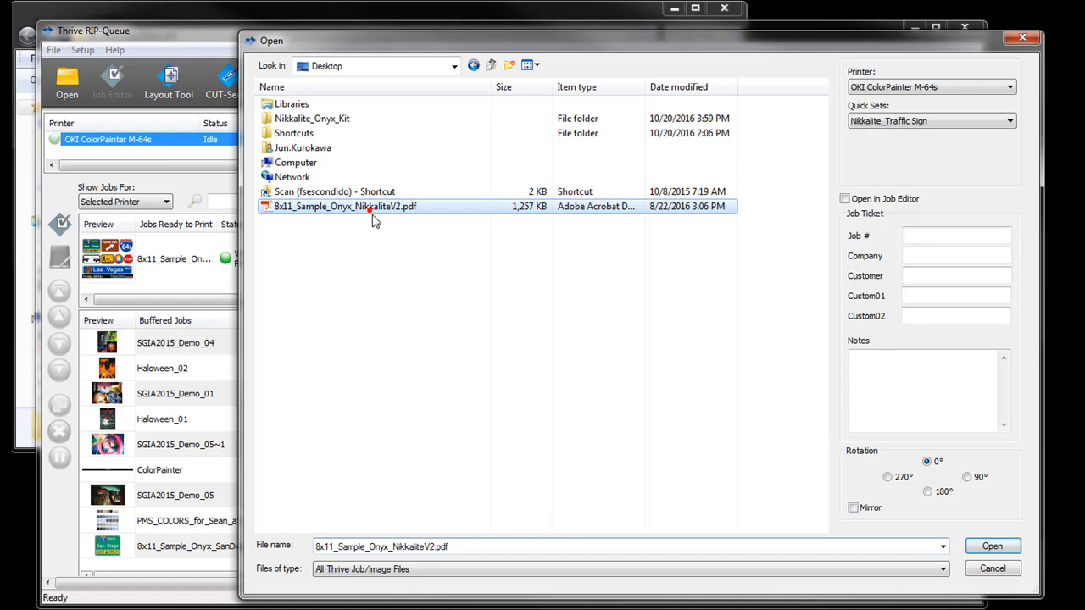
{"action": "left_click", "coordinate": [992, 546]}
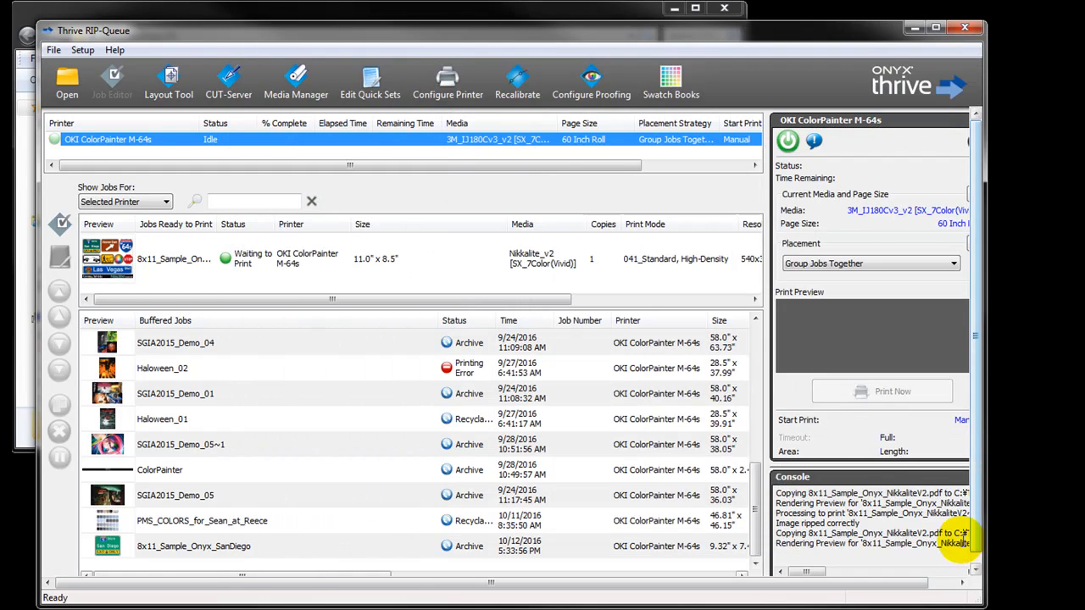